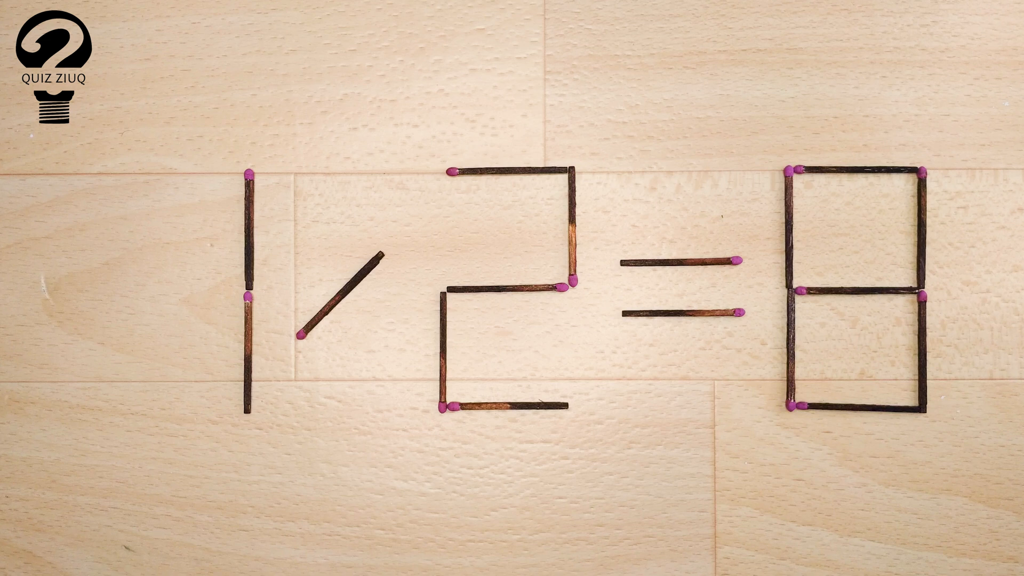
{"action": "left_click", "coordinate": [511, 546]}
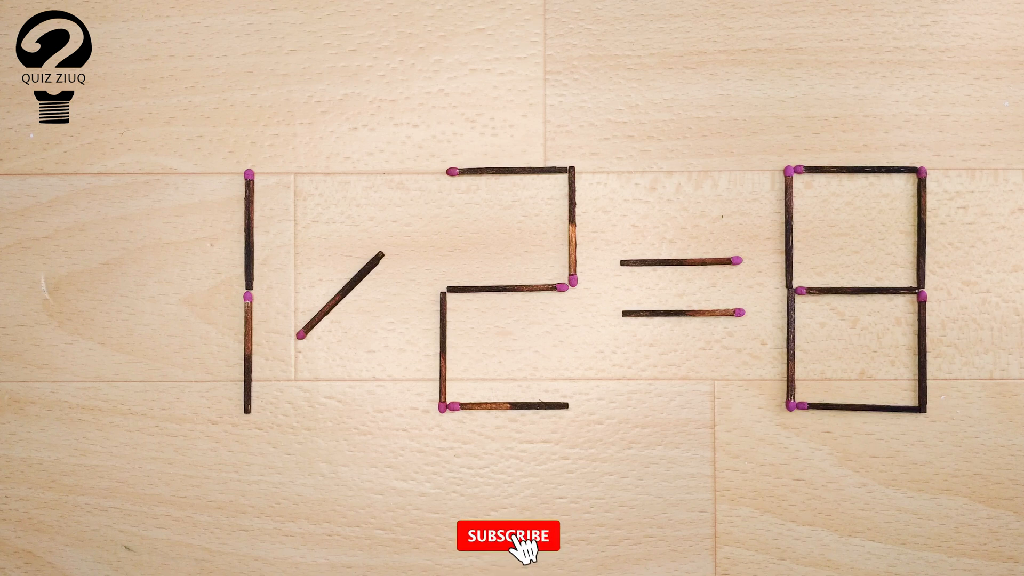
{"action": "left_click", "coordinate": [506, 535]}
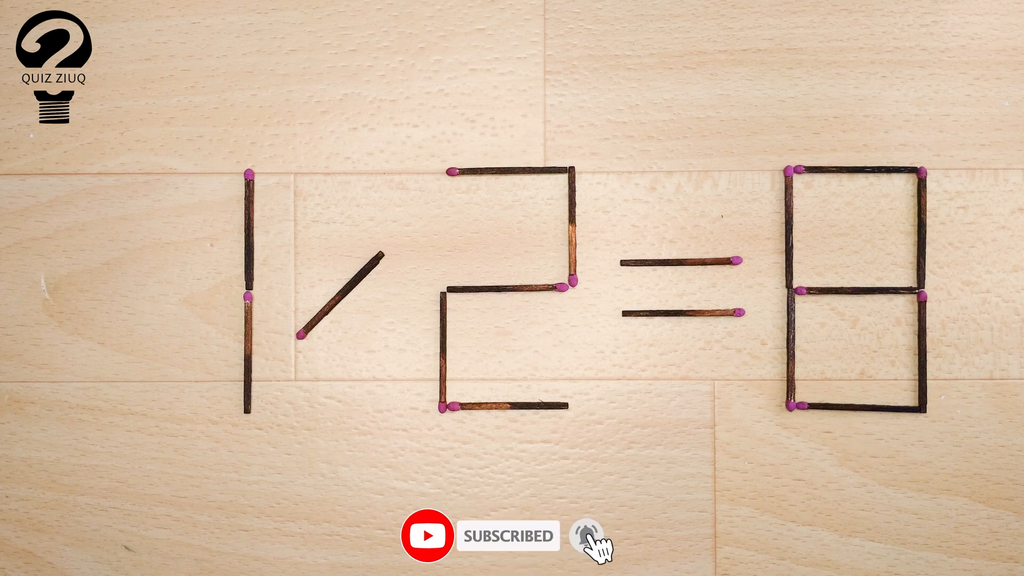